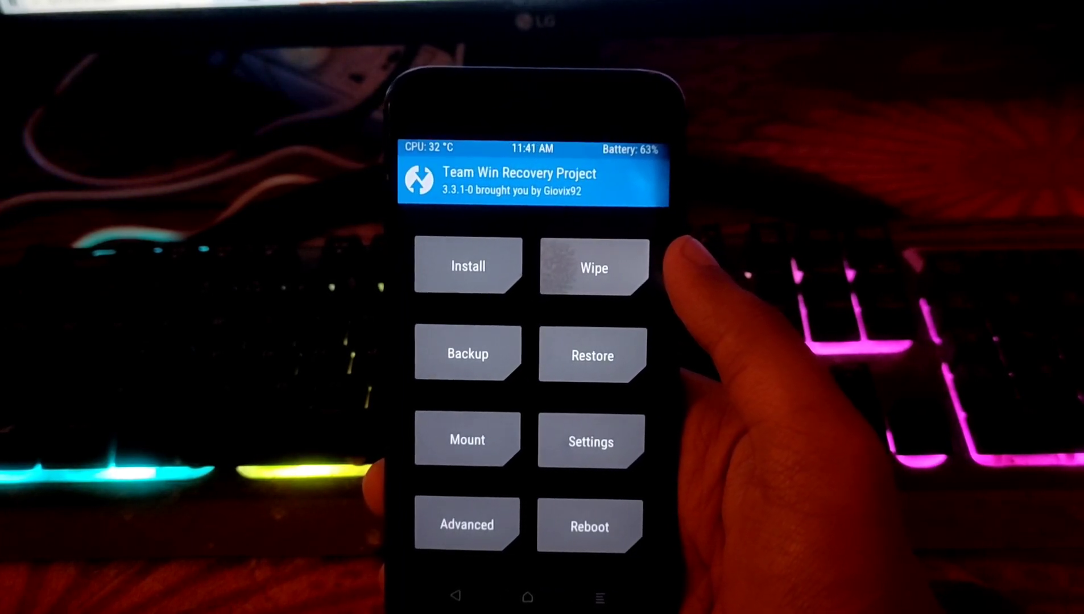
Wipe Dalvik cache and format the system, vendor and data partitions.
click(592, 267)
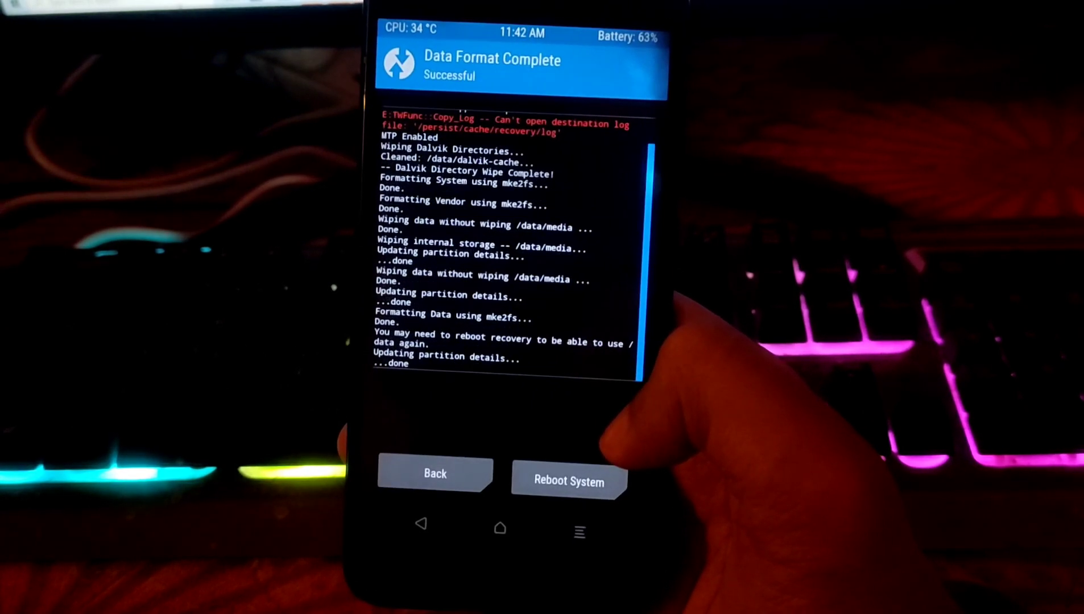
Flash TWRP-3.3-withTM-2.1-INSTALLER.zip, patching TWRP onto both boot slots.
click(569, 480)
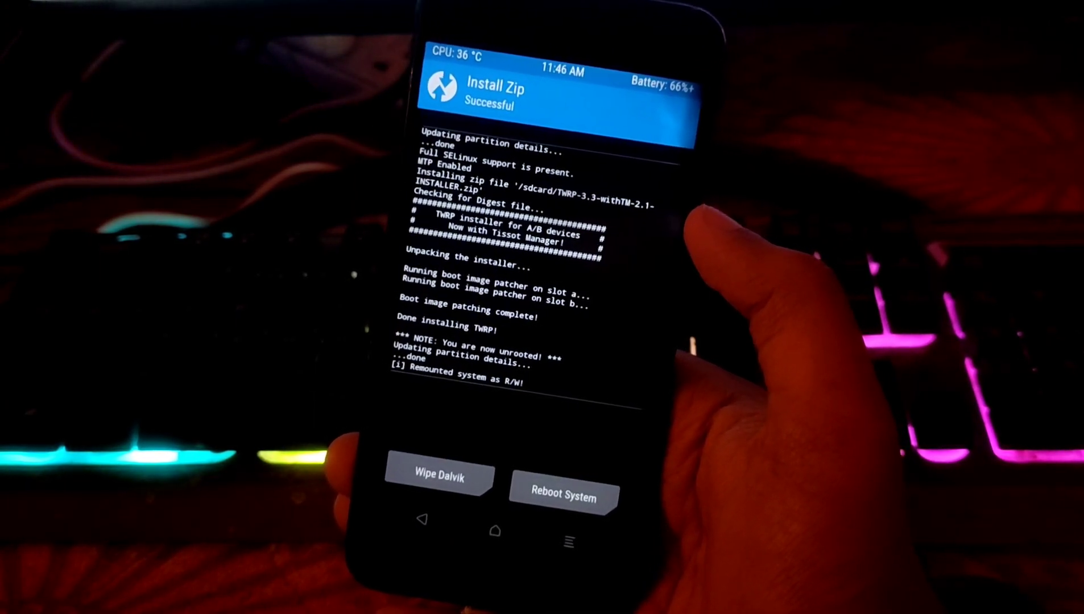
Enable Treble via Advanced > Tissot Manager, confirming the internal-memory erase warning with 'yes'.
click(563, 494)
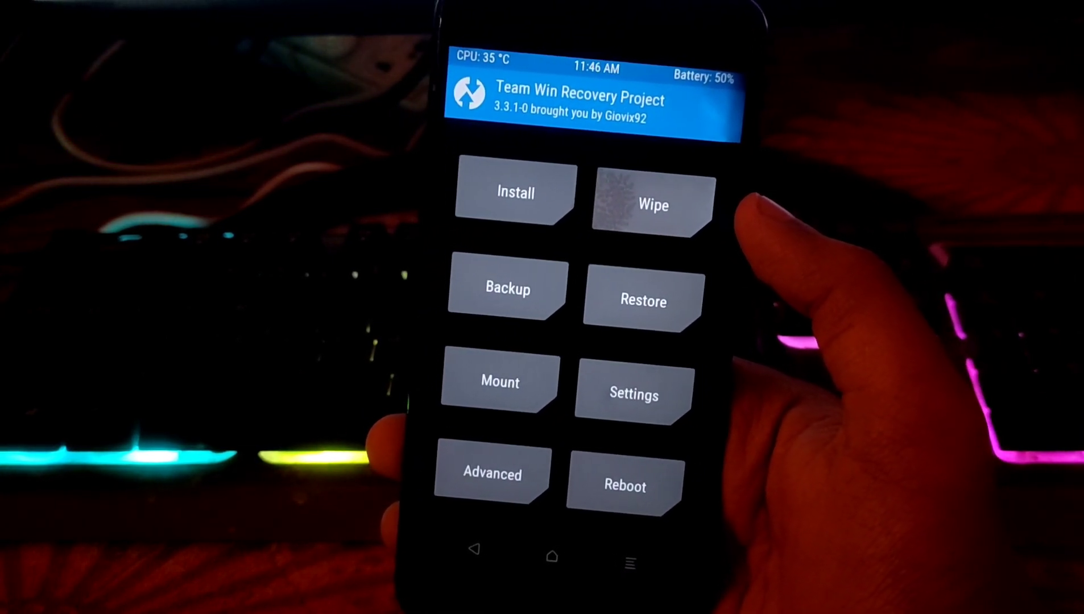
click(491, 474)
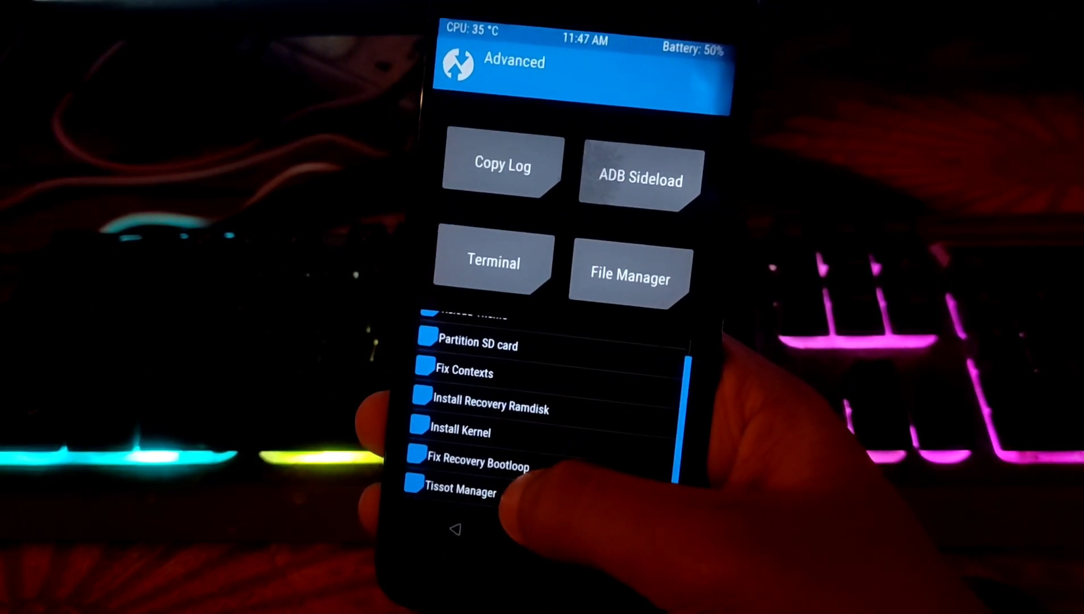
click(460, 492)
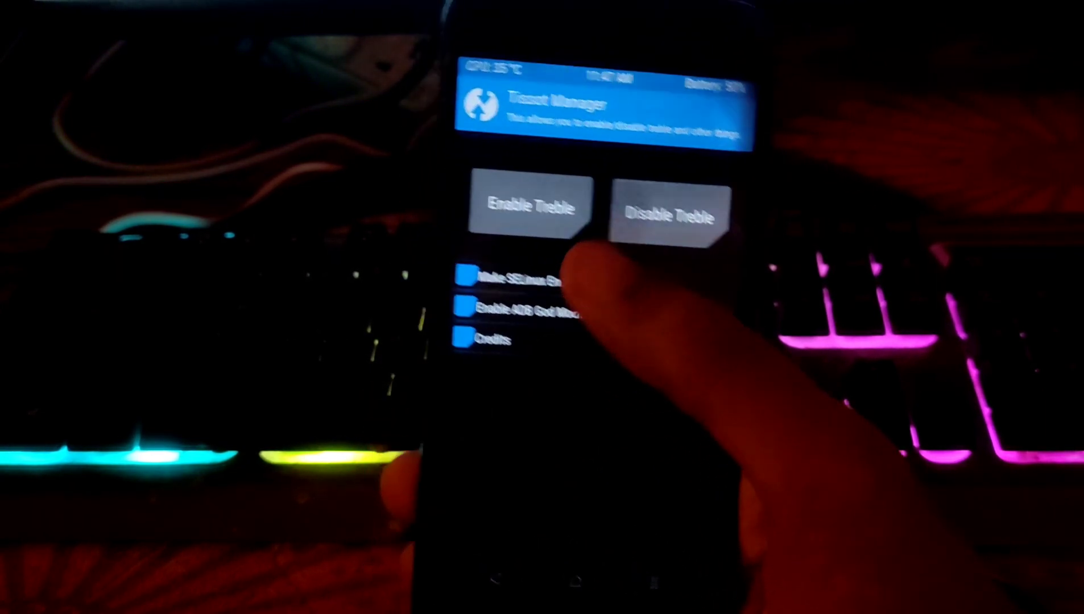
click(531, 207)
text(yes)
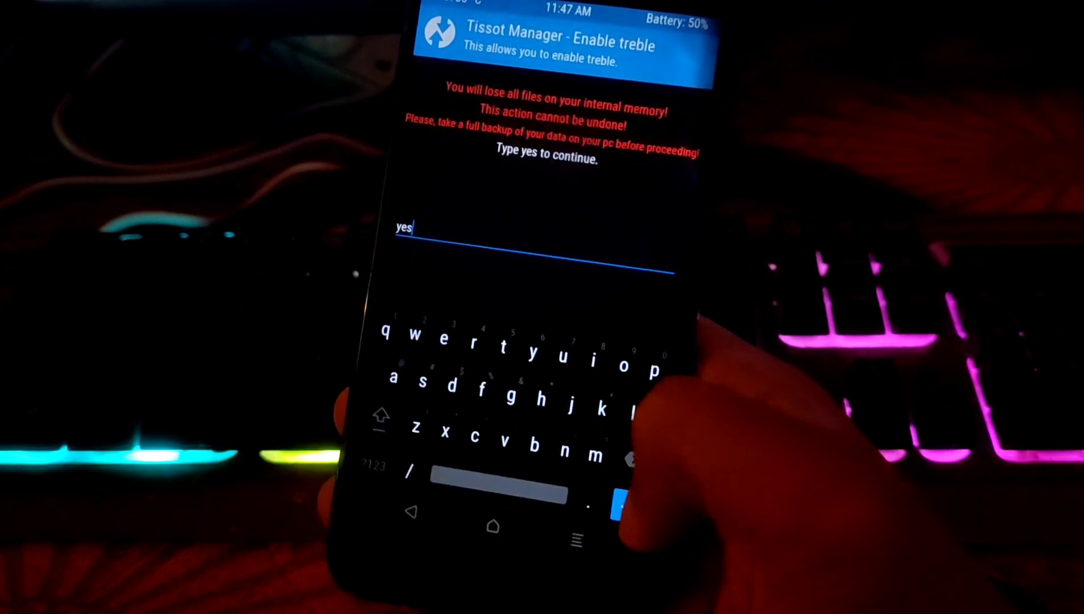
click(621, 502)
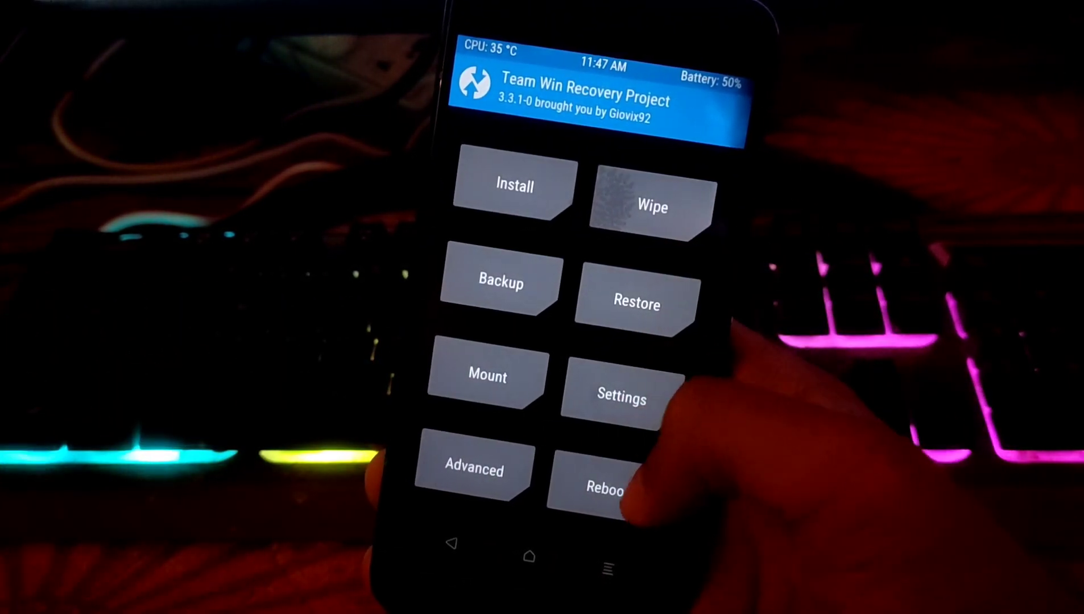
Format the data partition again after the Treble change, confirming with 'yes'.
click(598, 488)
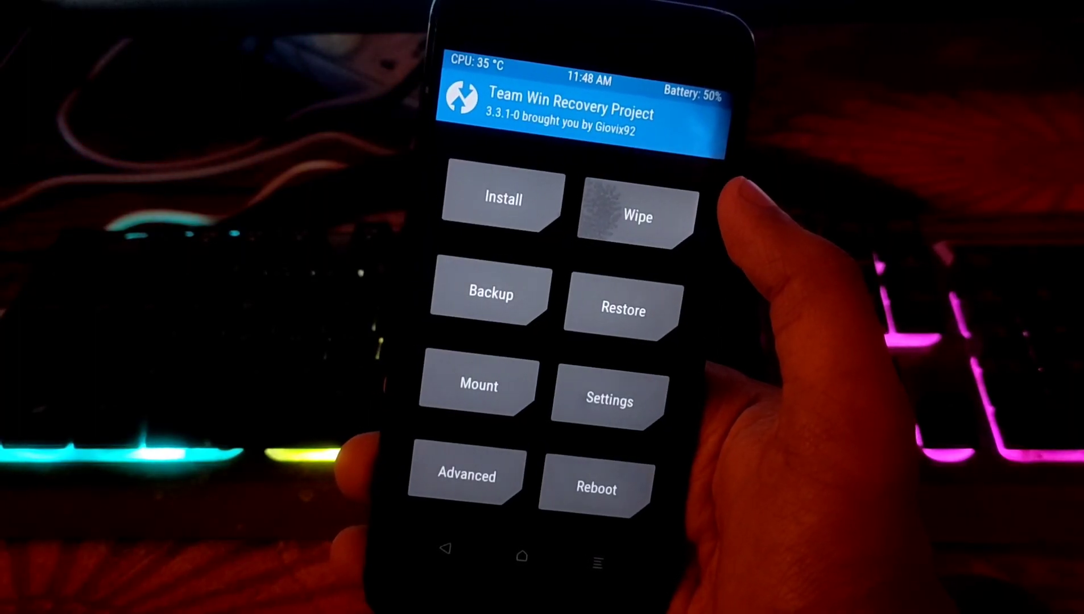
click(633, 216)
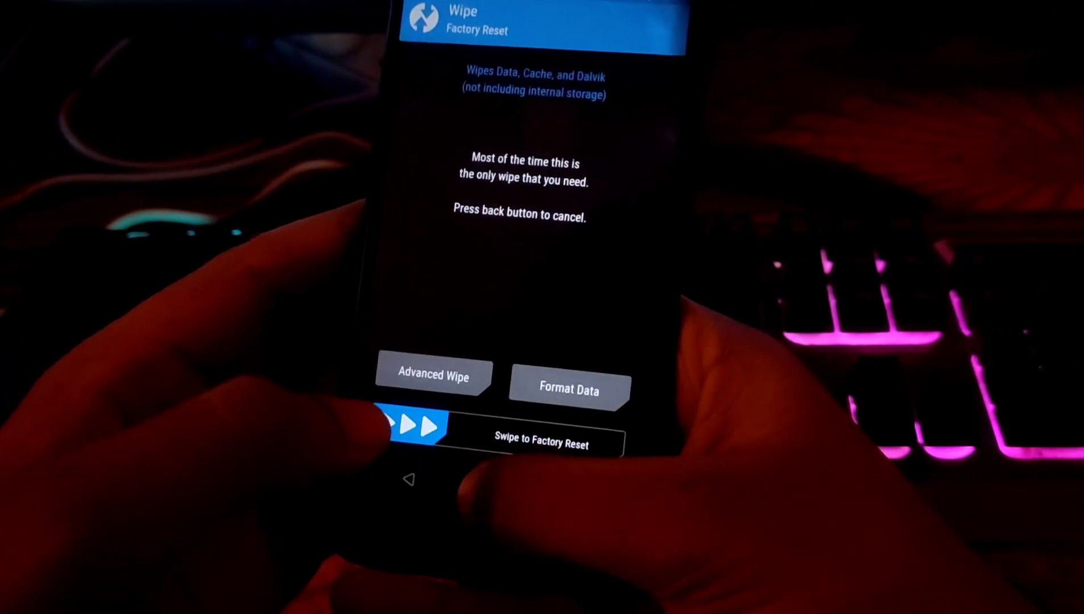
click(569, 389)
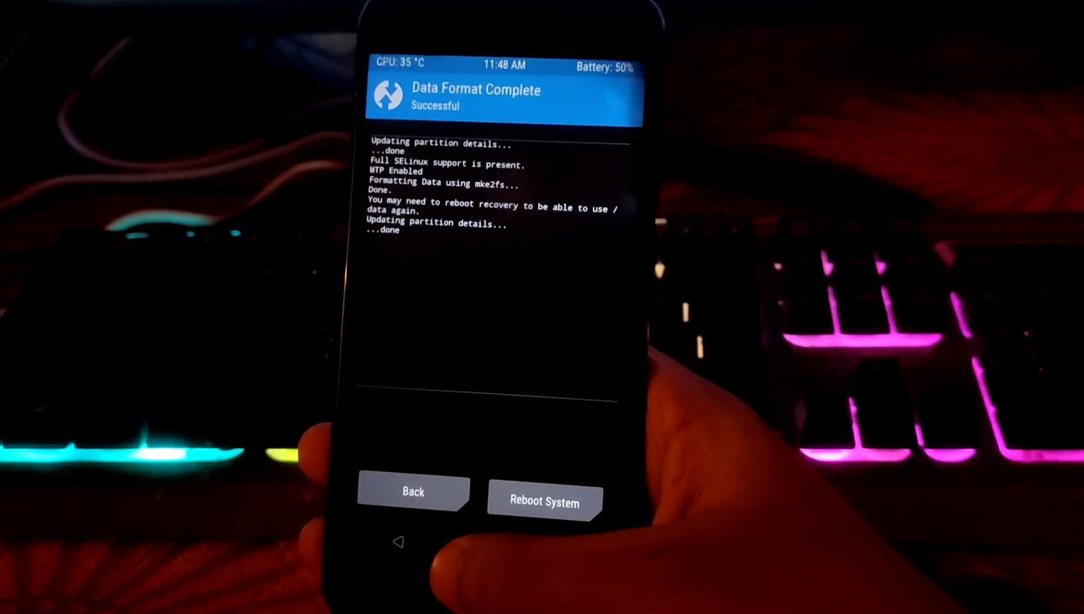
Leave the format results and browse /sdcard's installable zips, including Vsmart-VOS4_tissot.zip.
click(543, 501)
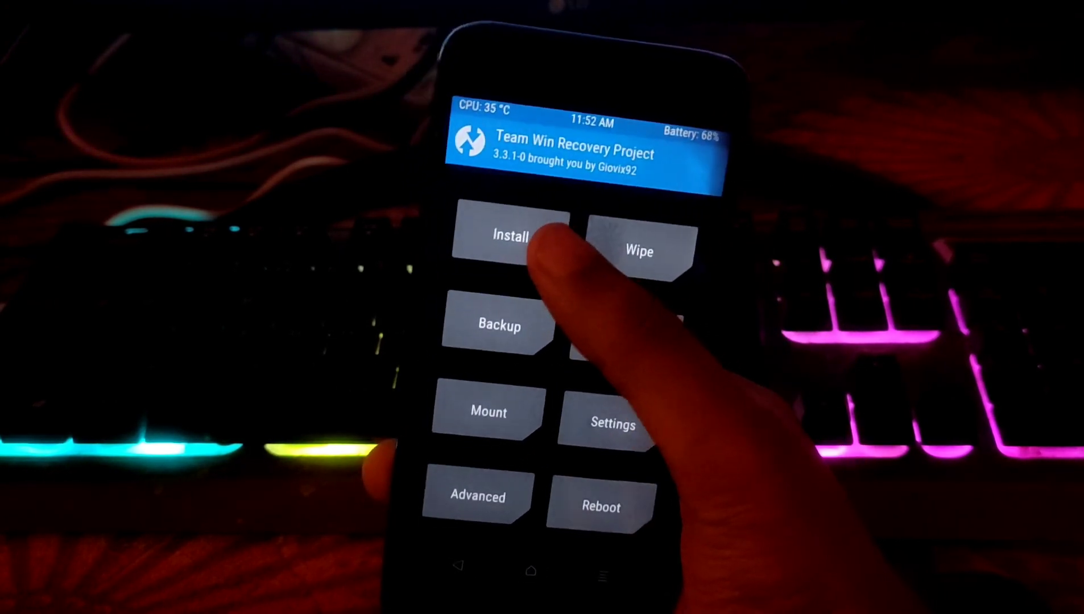
click(510, 238)
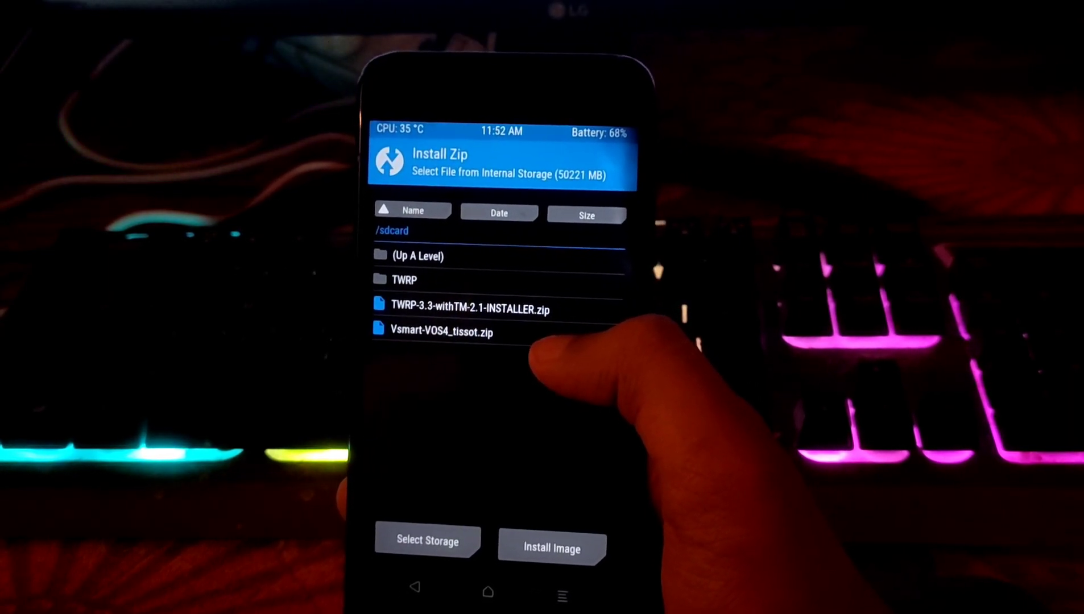
click(437, 332)
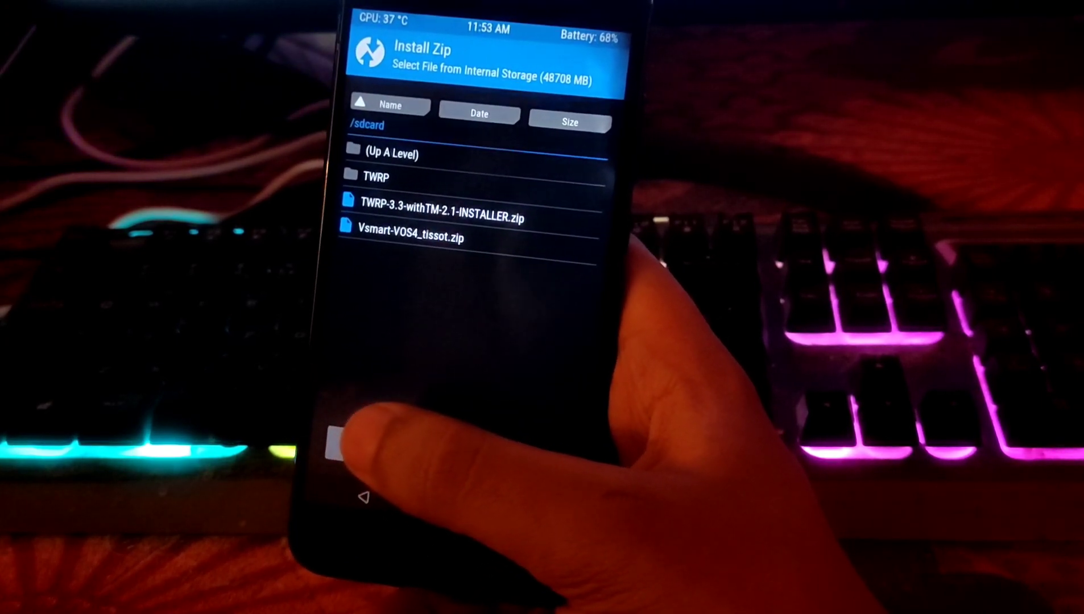
Back out of the zip picker to the TWRP main menu.
click(442, 218)
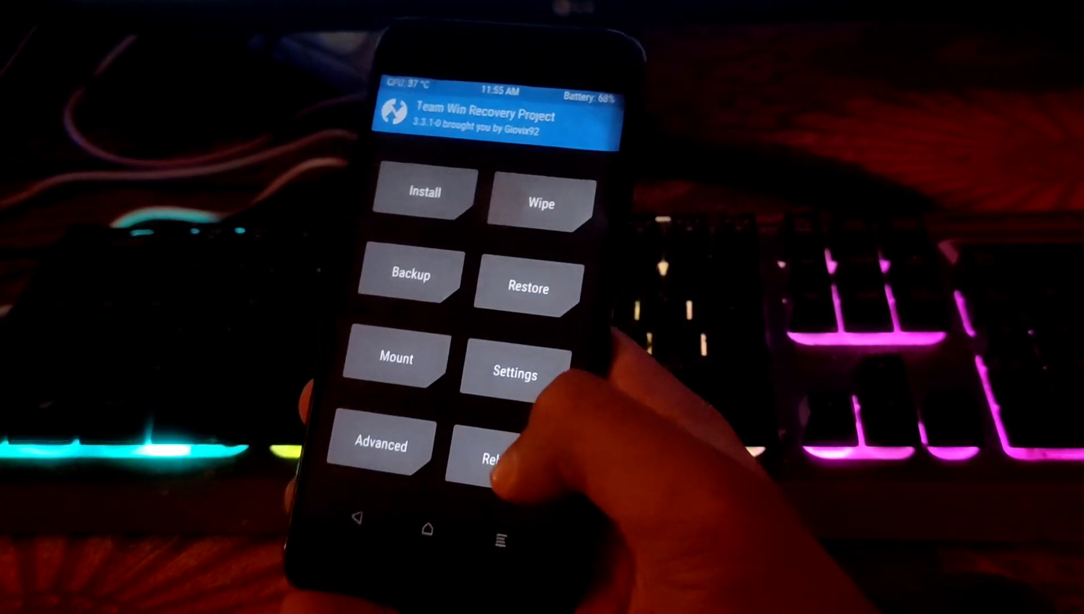
Reboot into the installed VOS 4 system and view About phone in Settings.
click(495, 456)
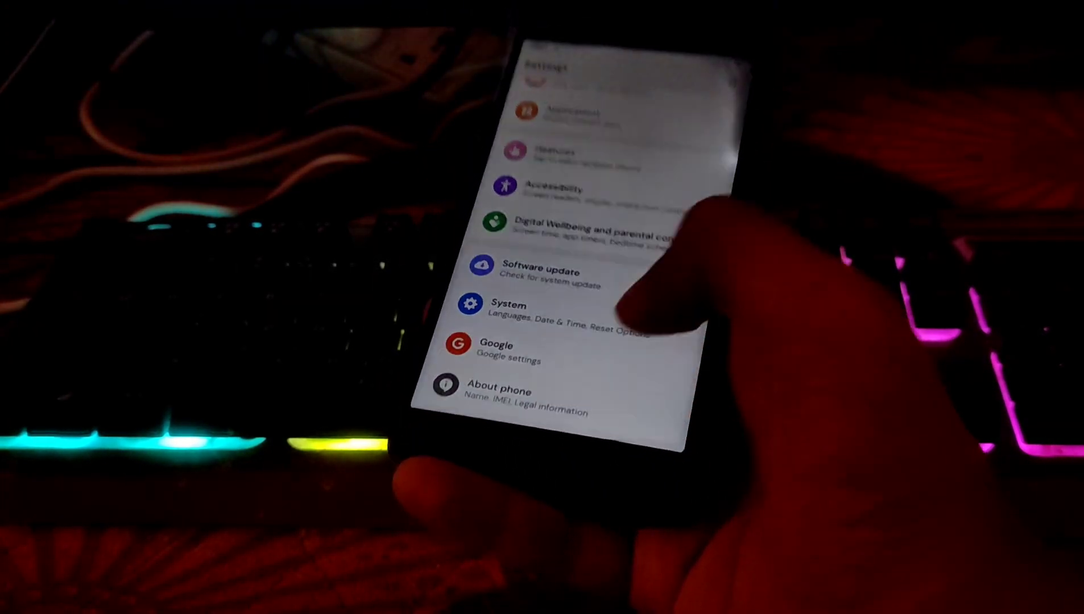
click(496, 390)
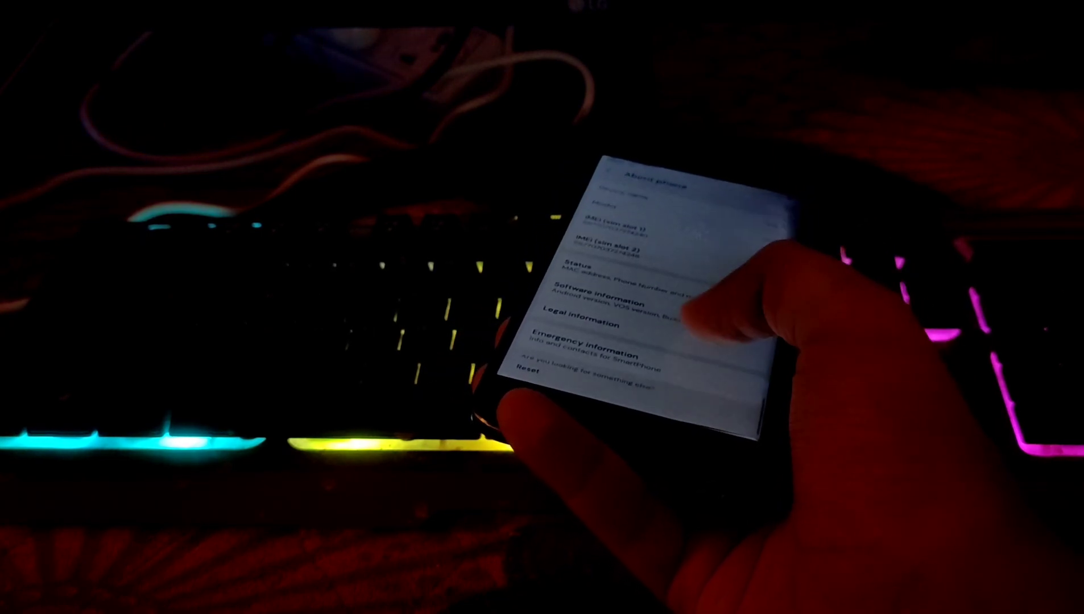